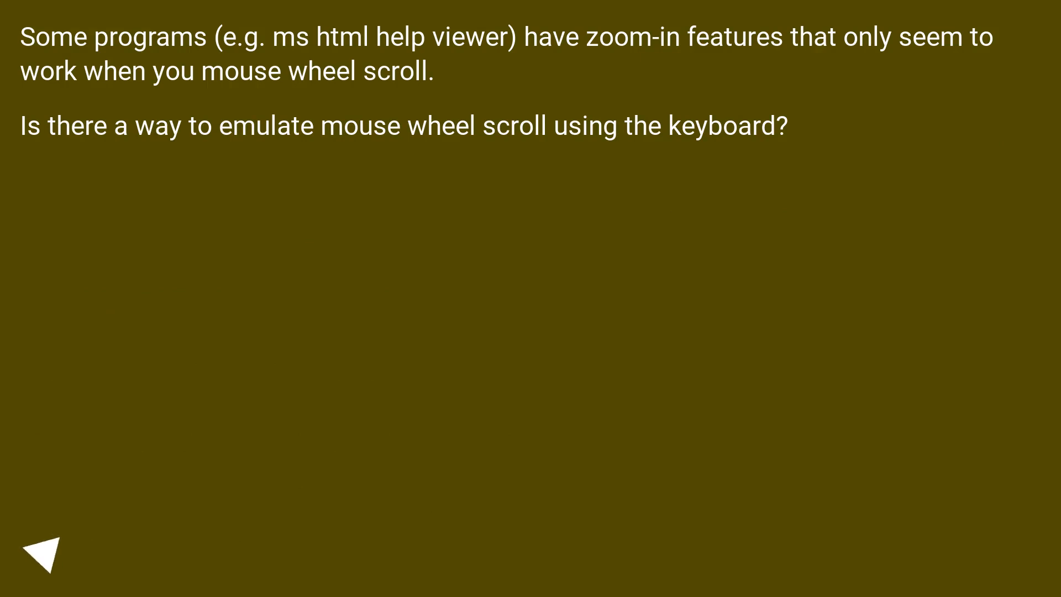
{"action": "left_click", "coordinate": [45, 552]}
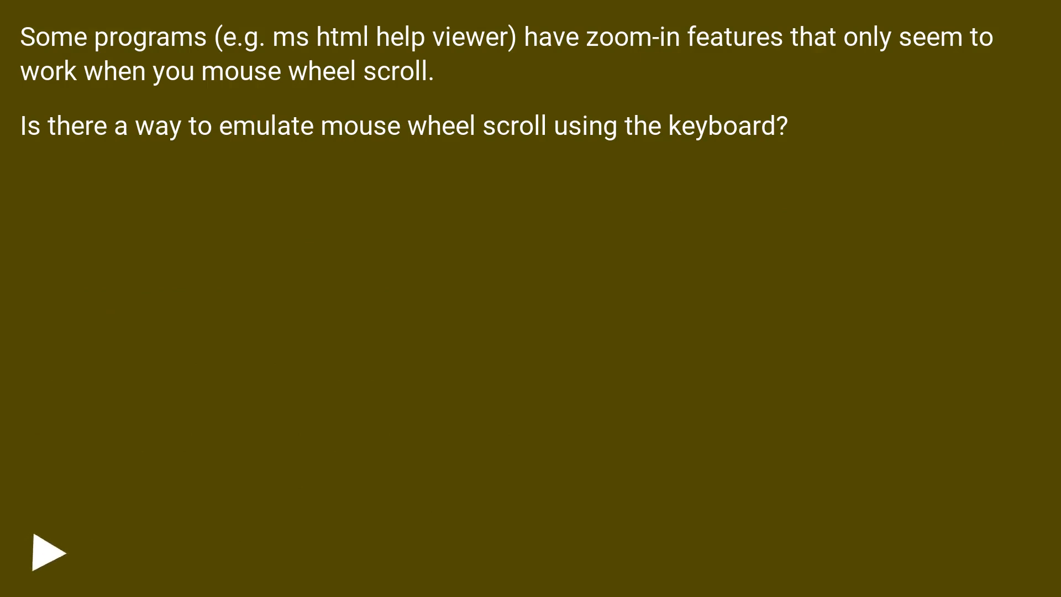
{"action": "left_click", "coordinate": [48, 551]}
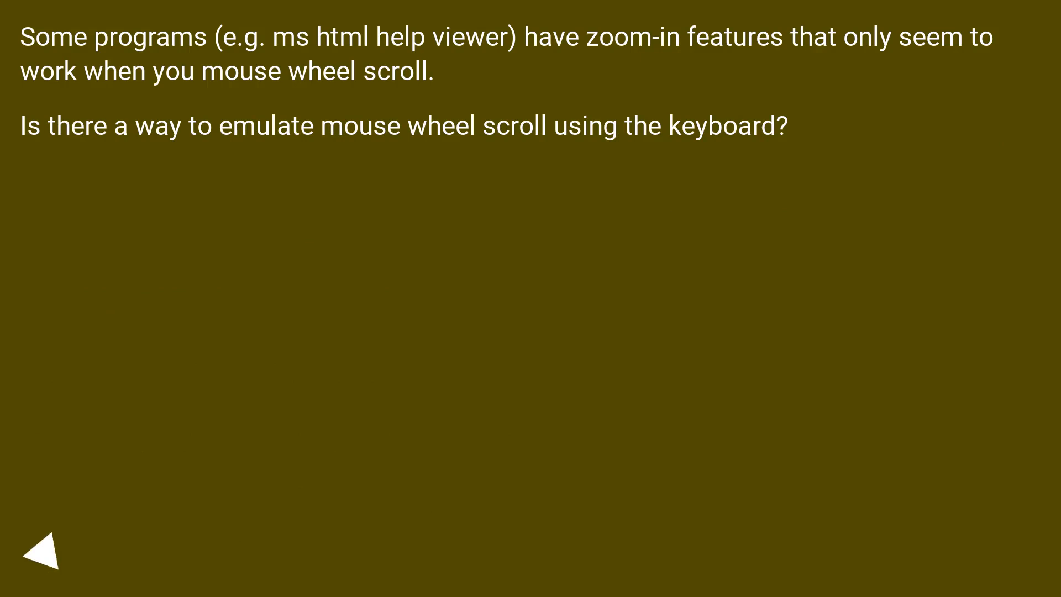
{"action": "left_click", "coordinate": [46, 555]}
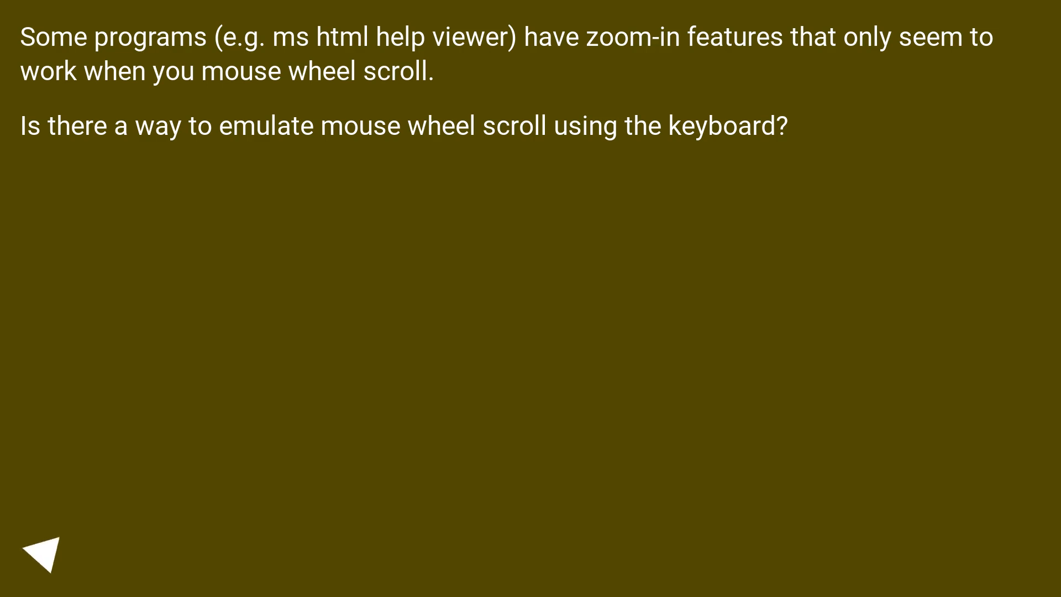
{"action": "left_click", "coordinate": [47, 551]}
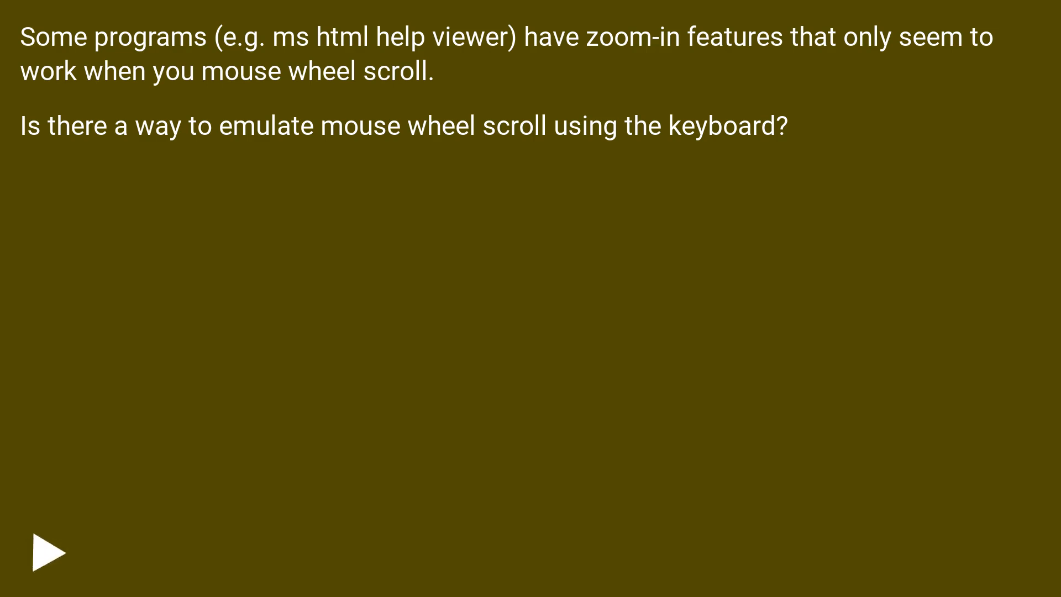
{"action": "left_click", "coordinate": [47, 554]}
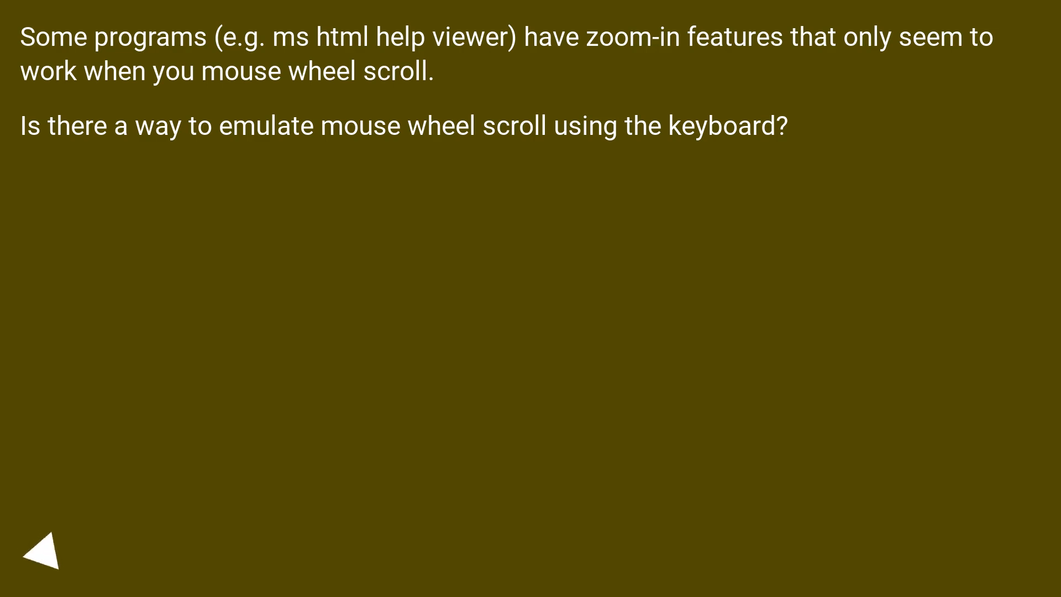